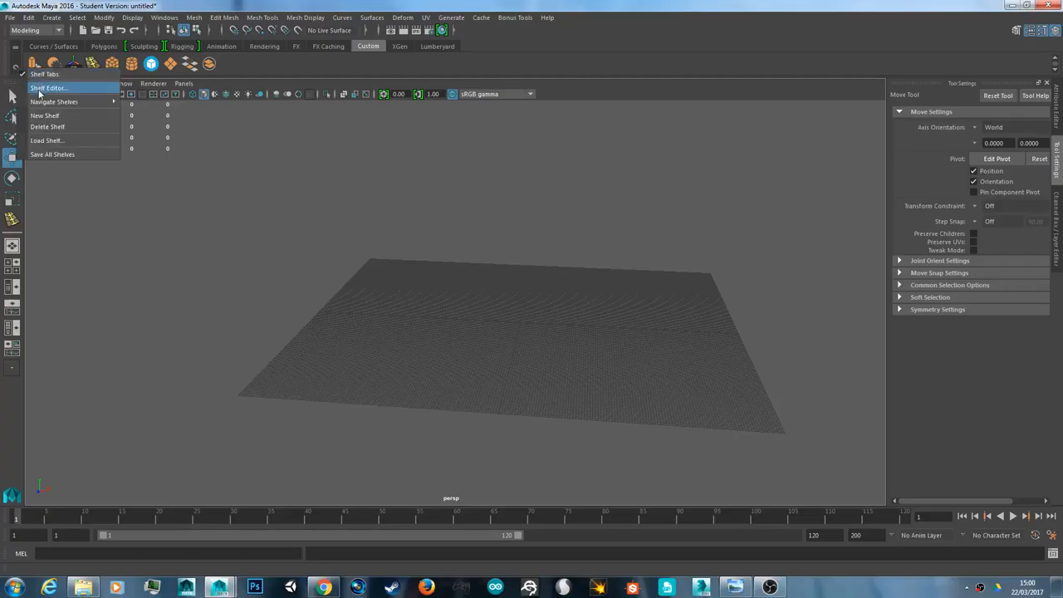
Step: Create a new shelf in the Shelf Editor and rename shelfLayout1 to 'Tutorial'
{"action": "left_click", "coordinate": [48, 87]}
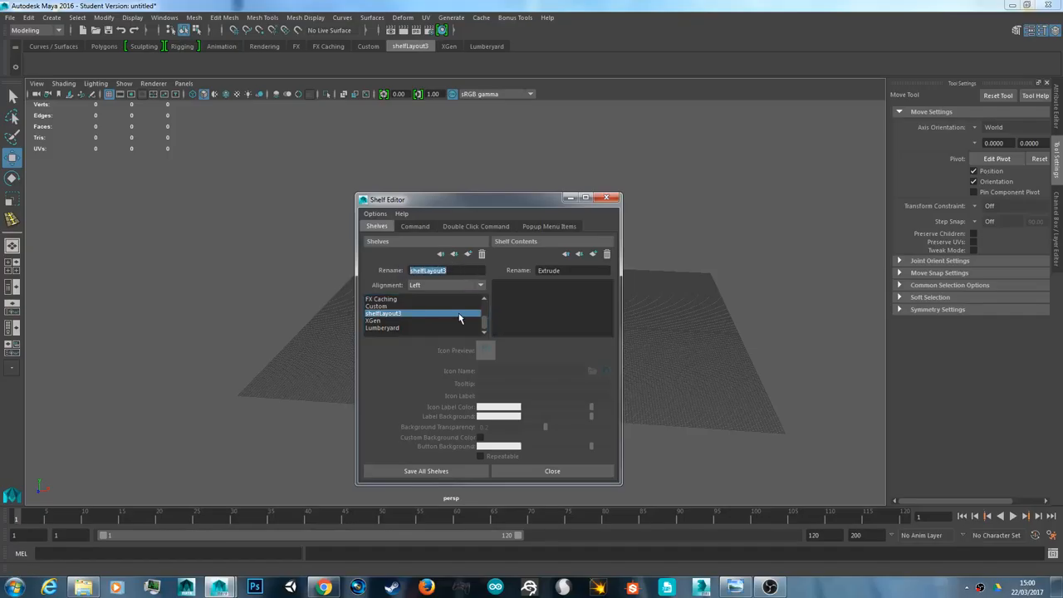
{"action": "left_click", "coordinate": [446, 269]}
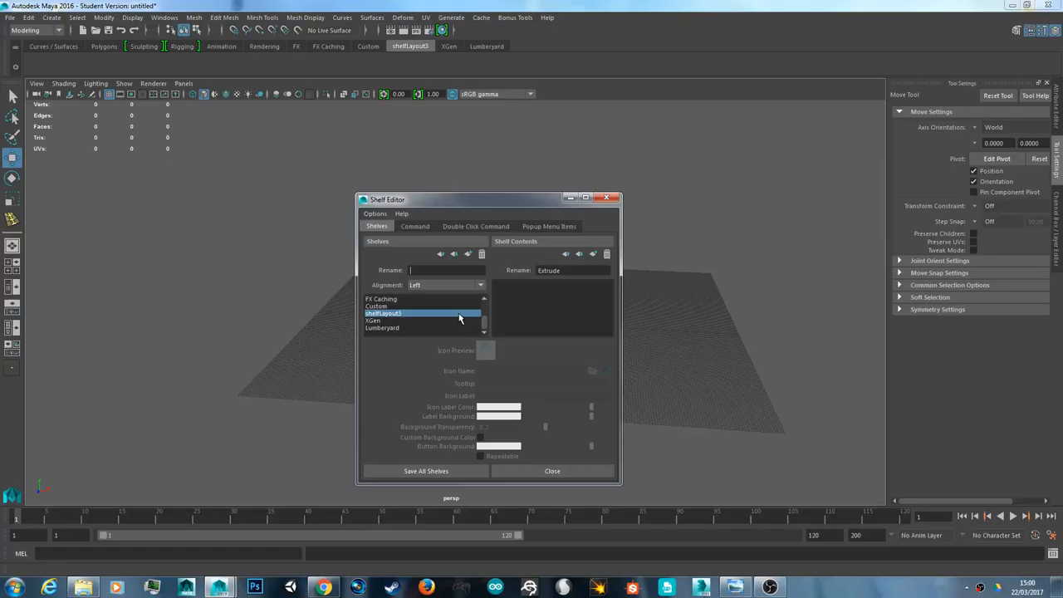
{"action": "type", "text": "Tutorial"}
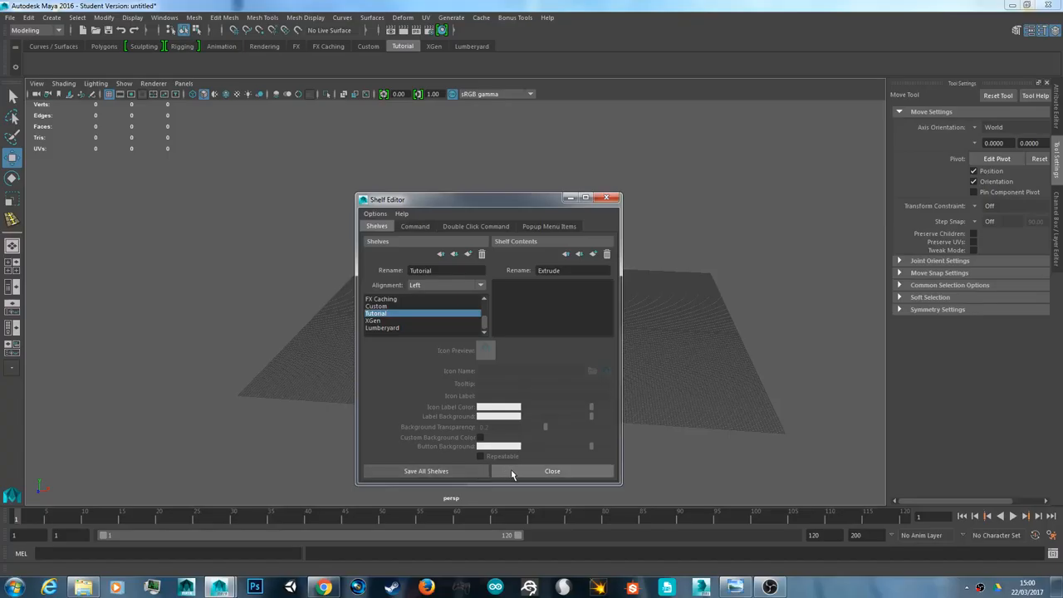
Step: Close the Shelf Editor, leaving the empty Tutorial shelf tab visible
{"action": "left_click", "coordinate": [551, 472]}
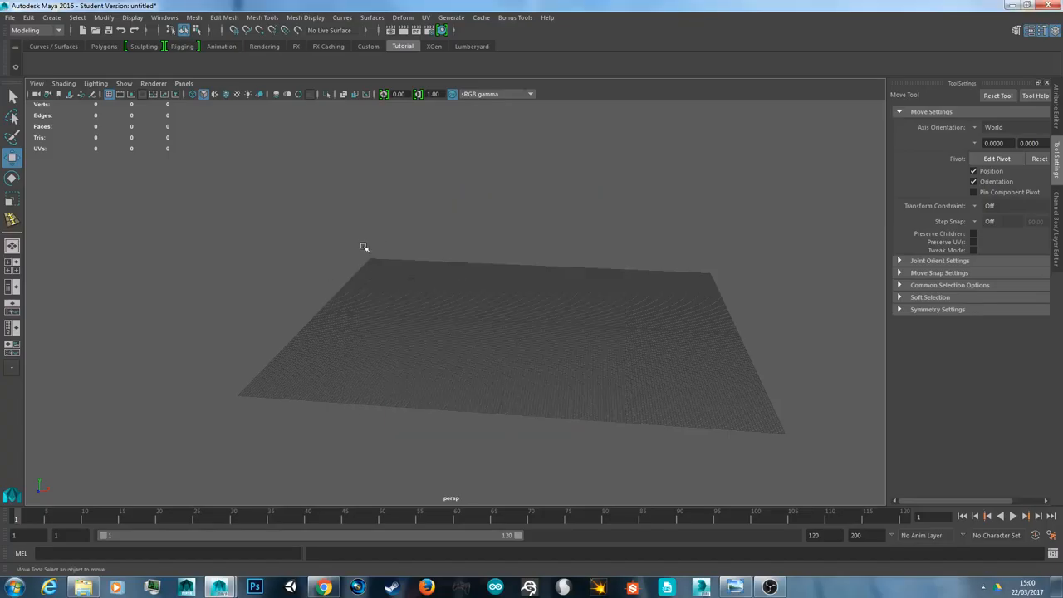
{"action": "mouse_move", "coordinate": [442, 159]}
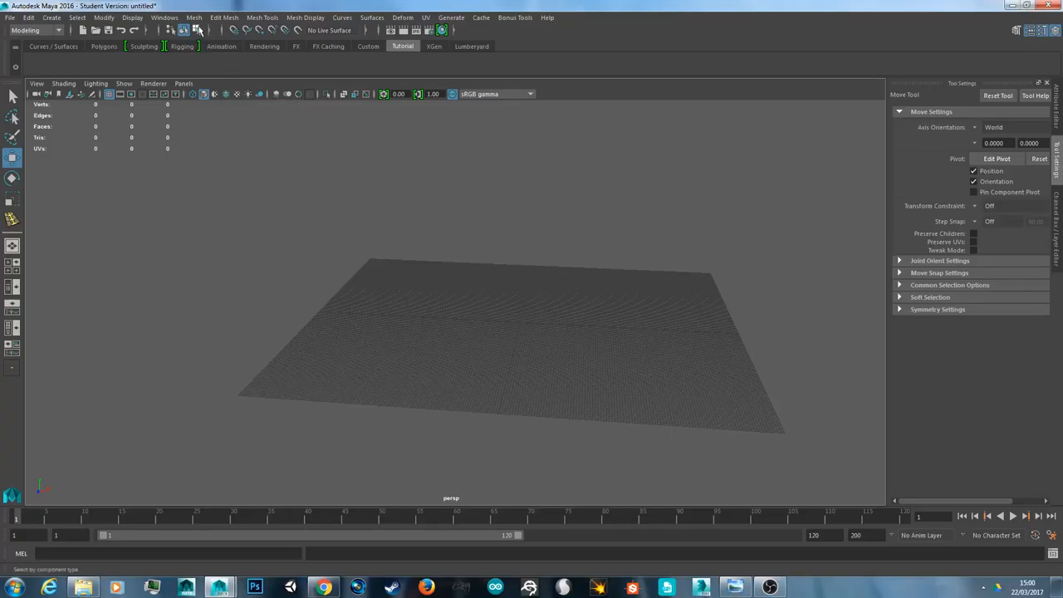
Step: Place the Extrude tool from Edit Mesh onto the Tutorial shelf via Ctrl+Shift+click
{"action": "left_click", "coordinate": [192, 16]}
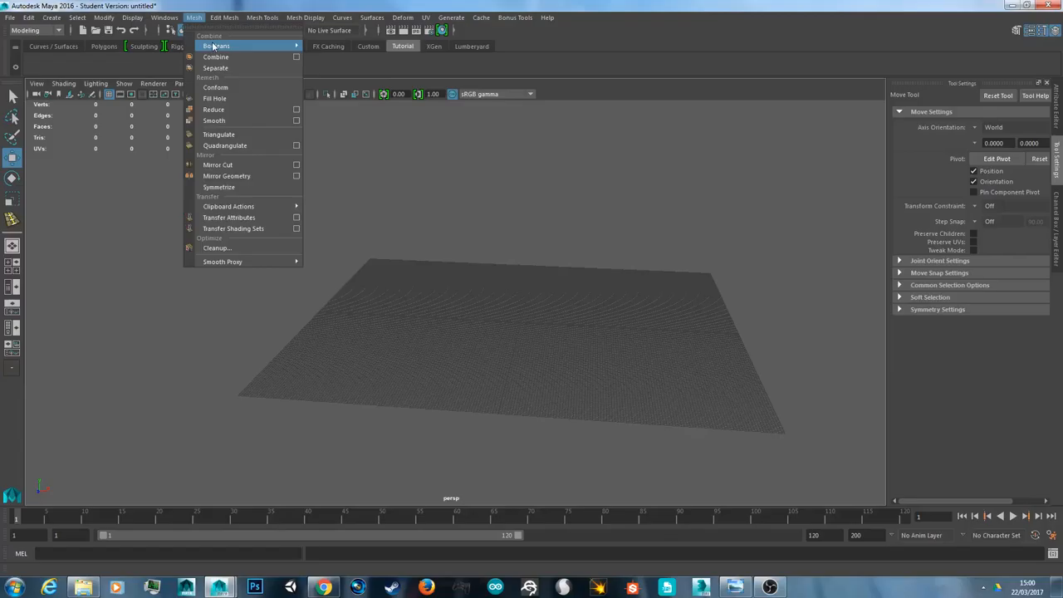
{"action": "left_click", "coordinate": [263, 16]}
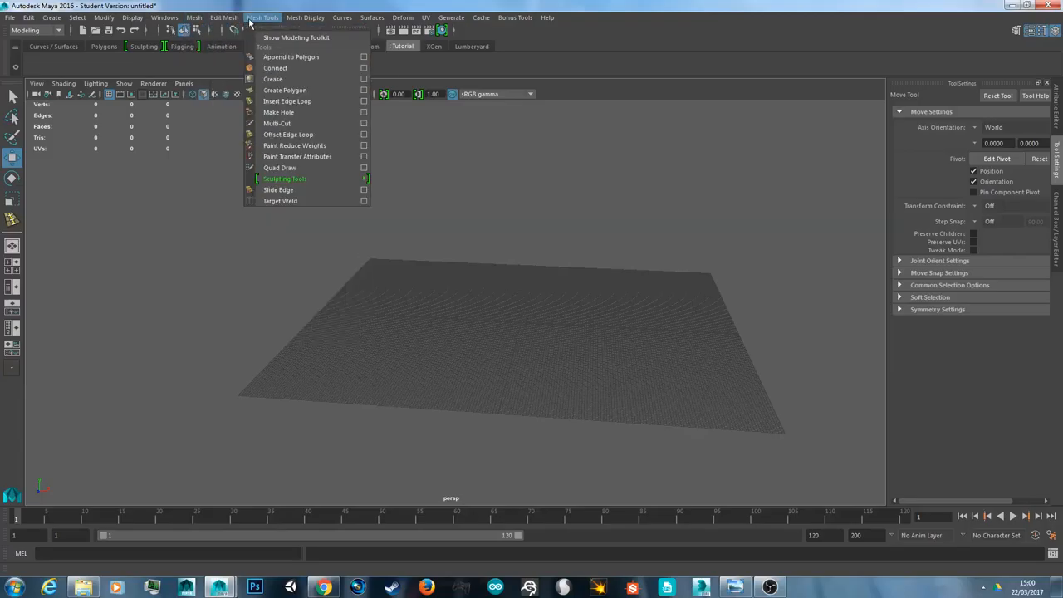
{"action": "left_click", "coordinate": [224, 17]}
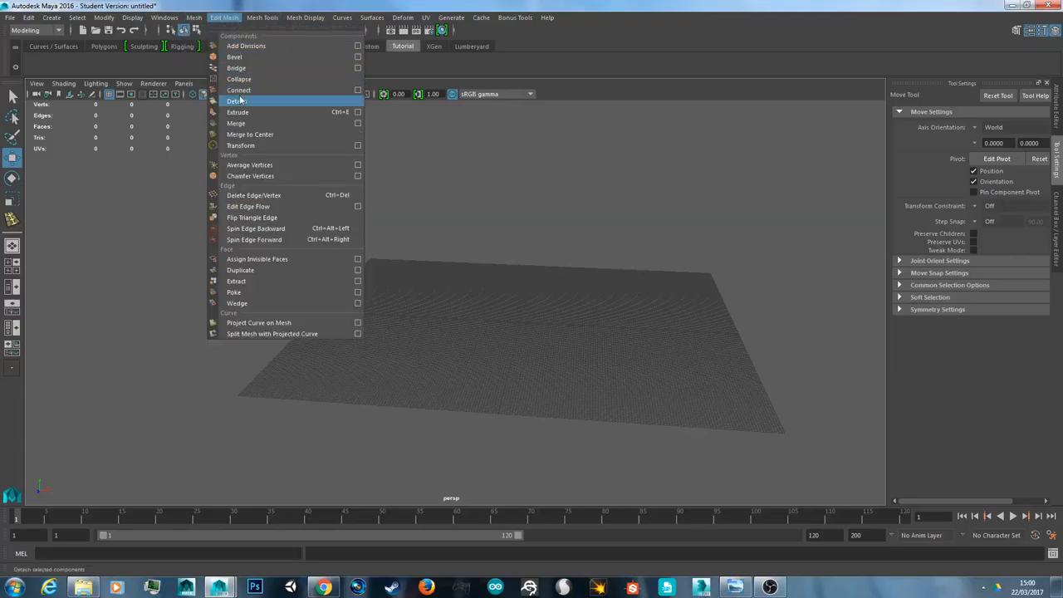
{"action": "mouse_move", "coordinate": [237, 113]}
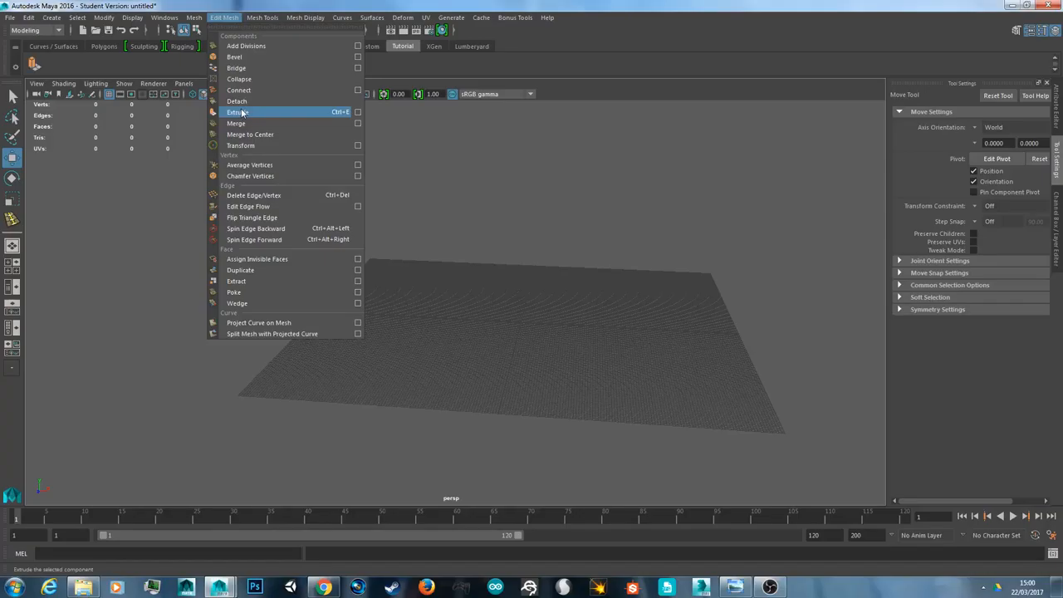
{"action": "mouse_move", "coordinate": [80, 83]}
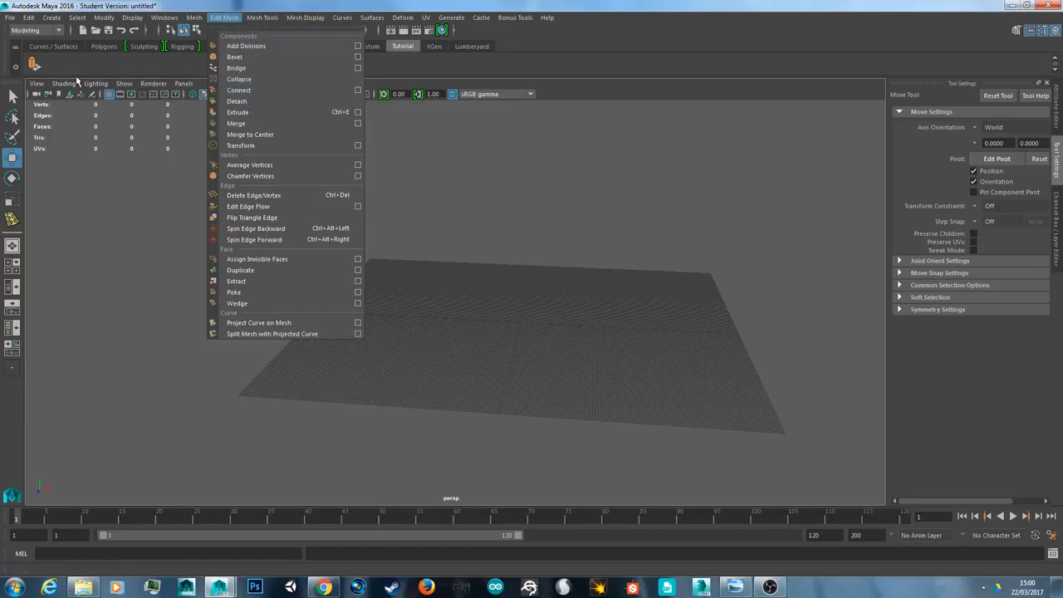
{"action": "mouse_move", "coordinate": [236, 101]}
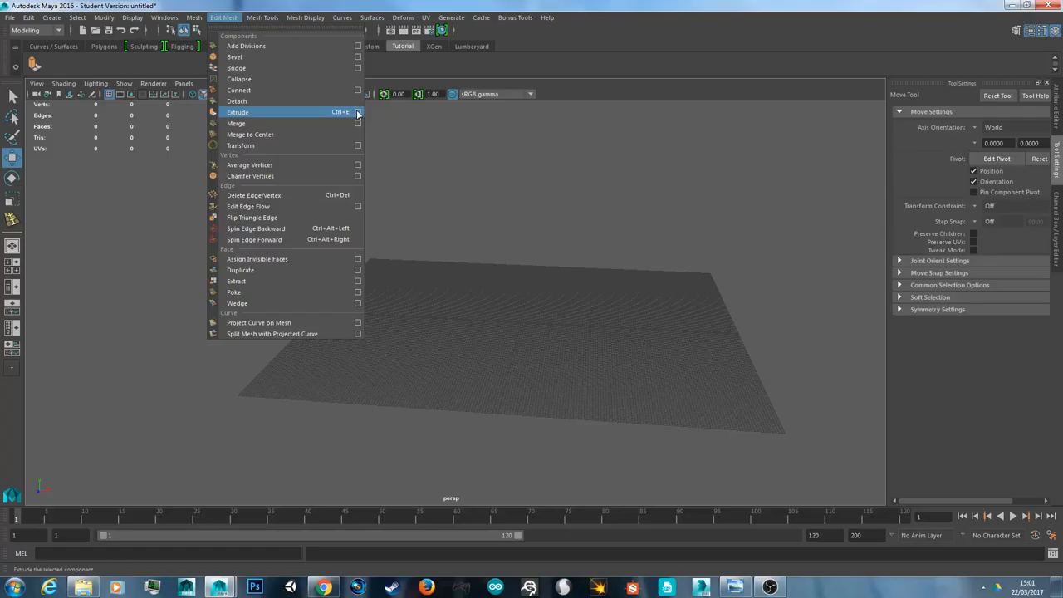
{"action": "left_click", "coordinate": [359, 113]}
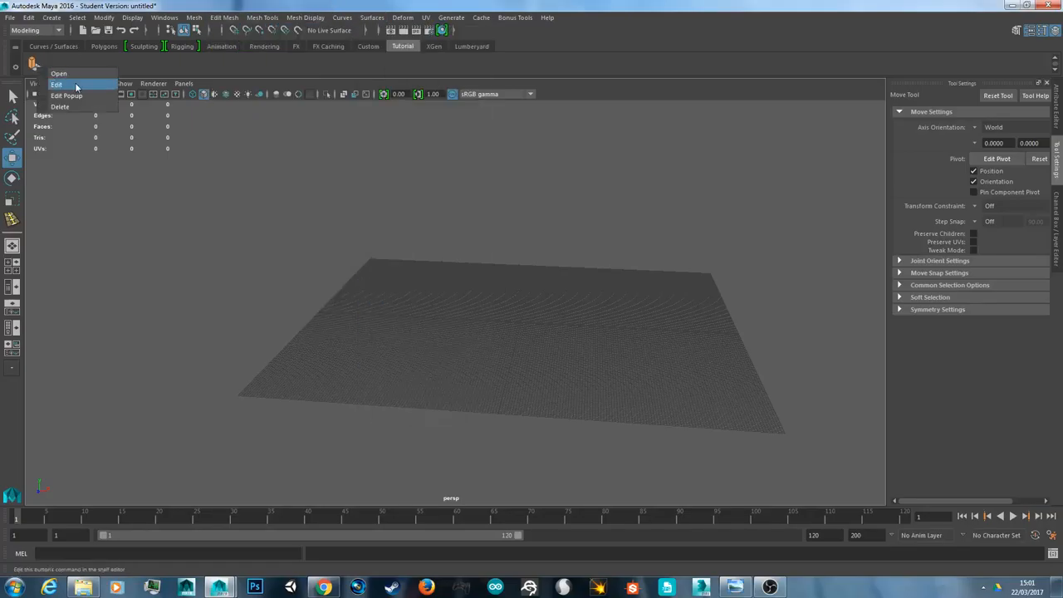
Step: Review the Extrude item under the Shelves listing in the Shelf Editor, then close it
{"action": "left_click", "coordinate": [56, 83]}
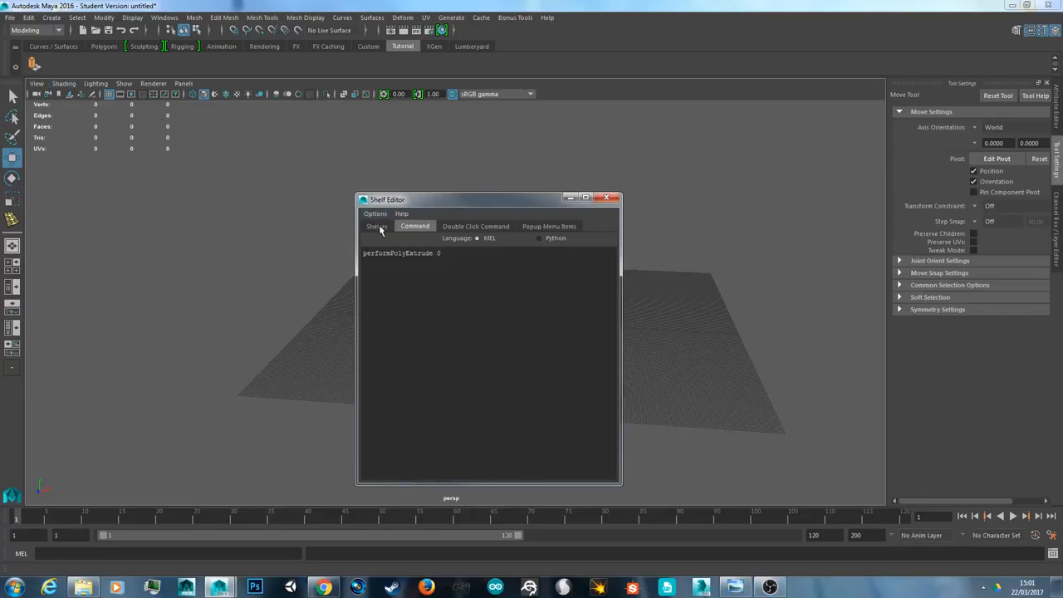
{"action": "left_click", "coordinate": [376, 226]}
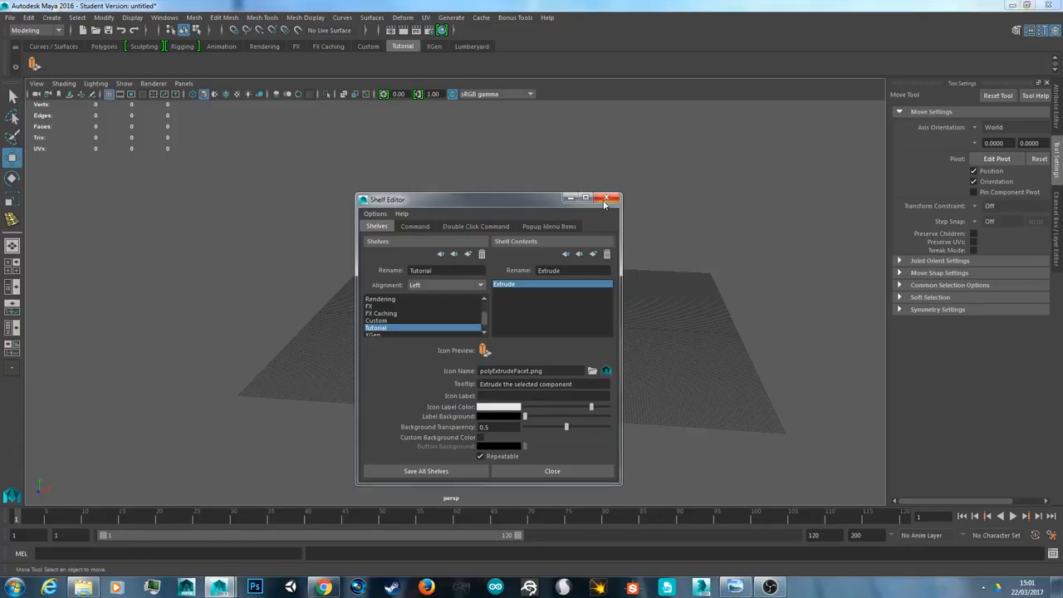
{"action": "left_click", "coordinate": [606, 200]}
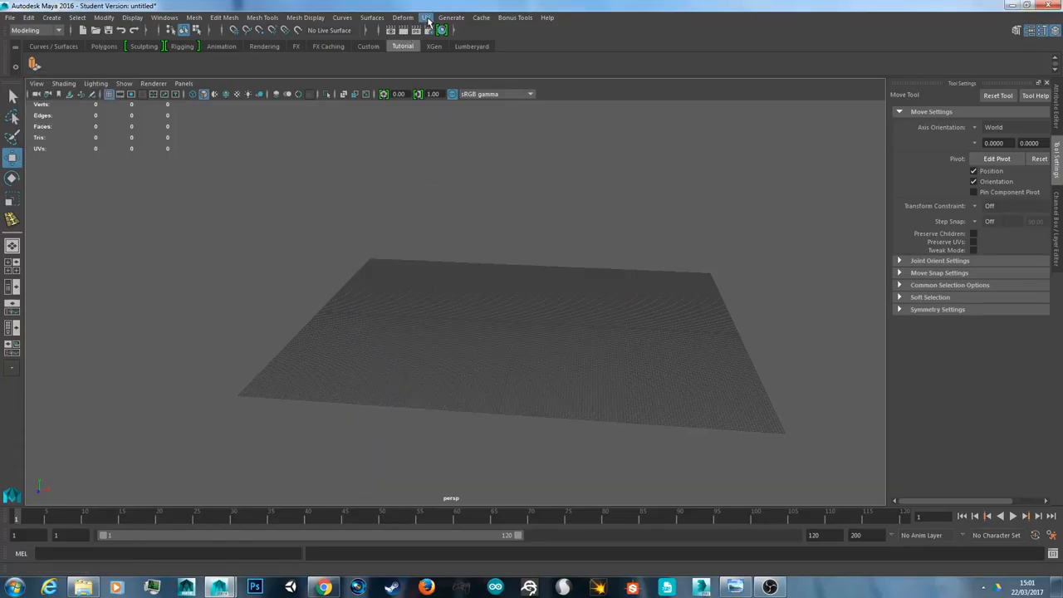
Step: Add the UV Editor tool from the UV menu as a second Tutorial shelf icon
{"action": "left_click", "coordinate": [425, 16]}
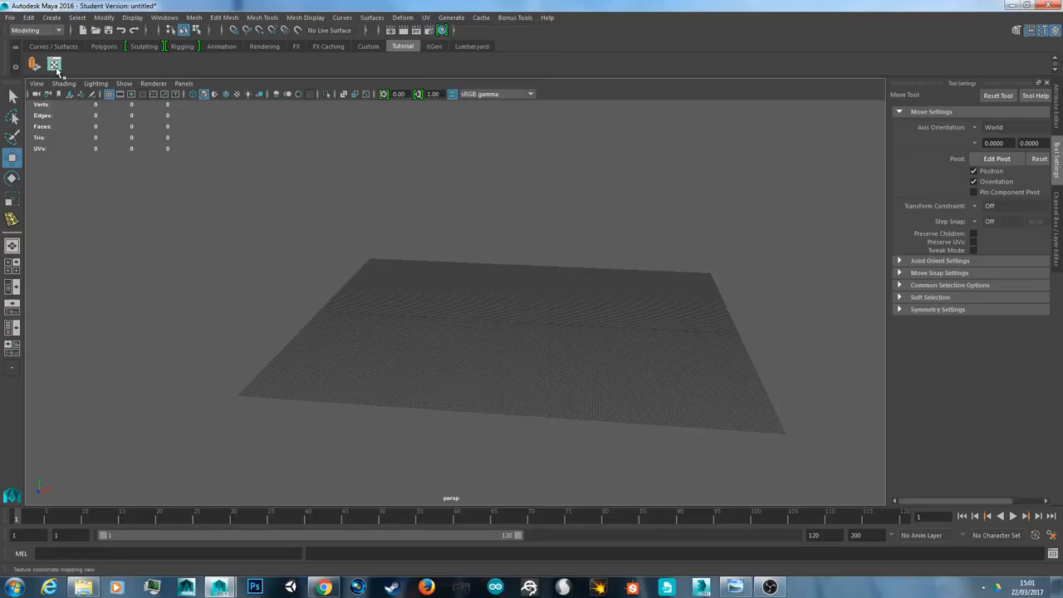
{"action": "left_click", "coordinate": [53, 64]}
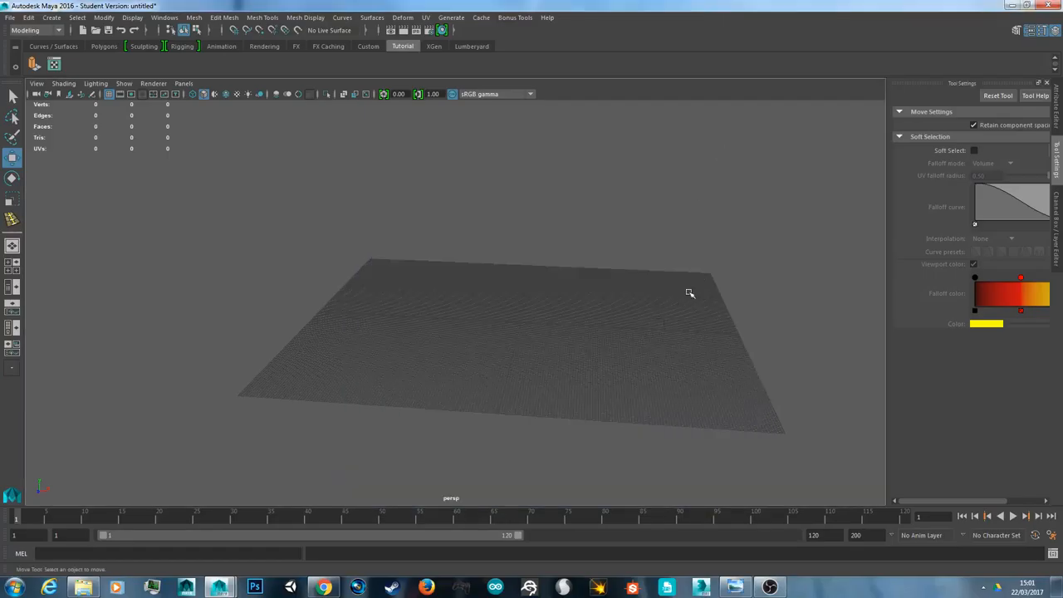
{"action": "mouse_move", "coordinate": [531, 288]}
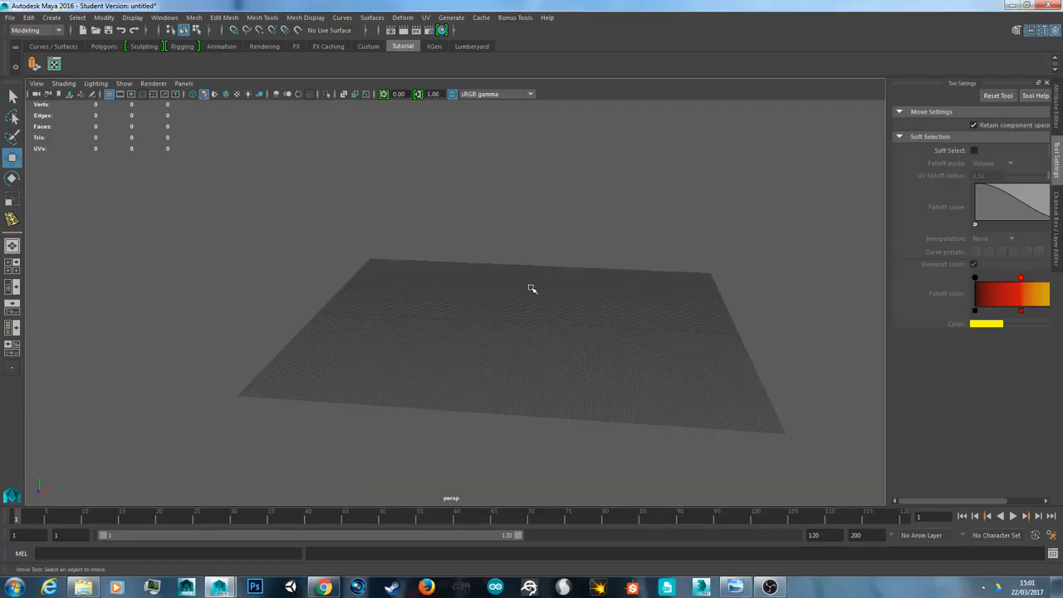
{"action": "mouse_move", "coordinate": [538, 313]}
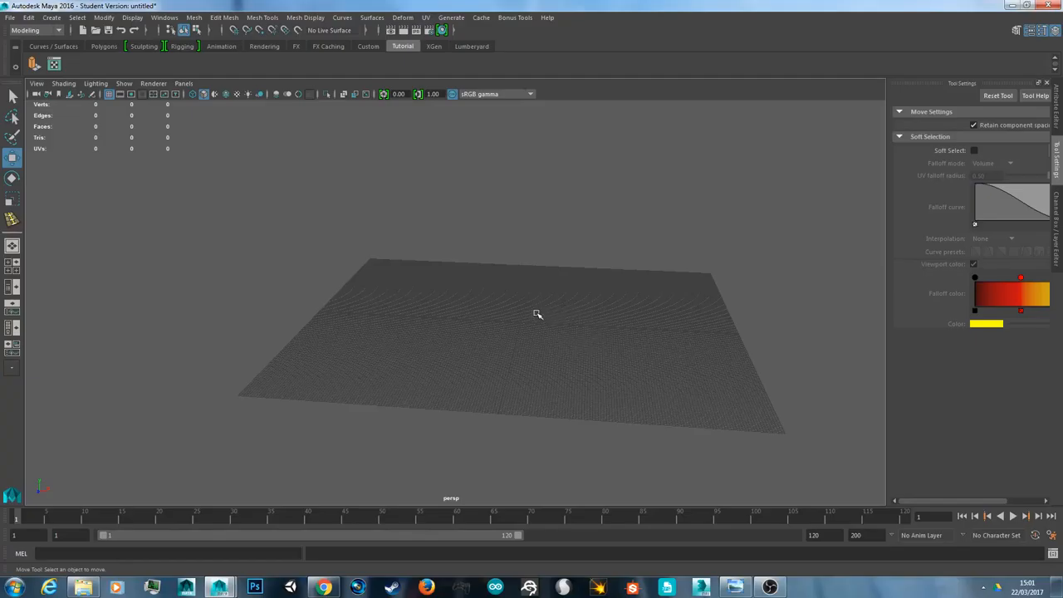
{"action": "mouse_move", "coordinate": [777, 478]}
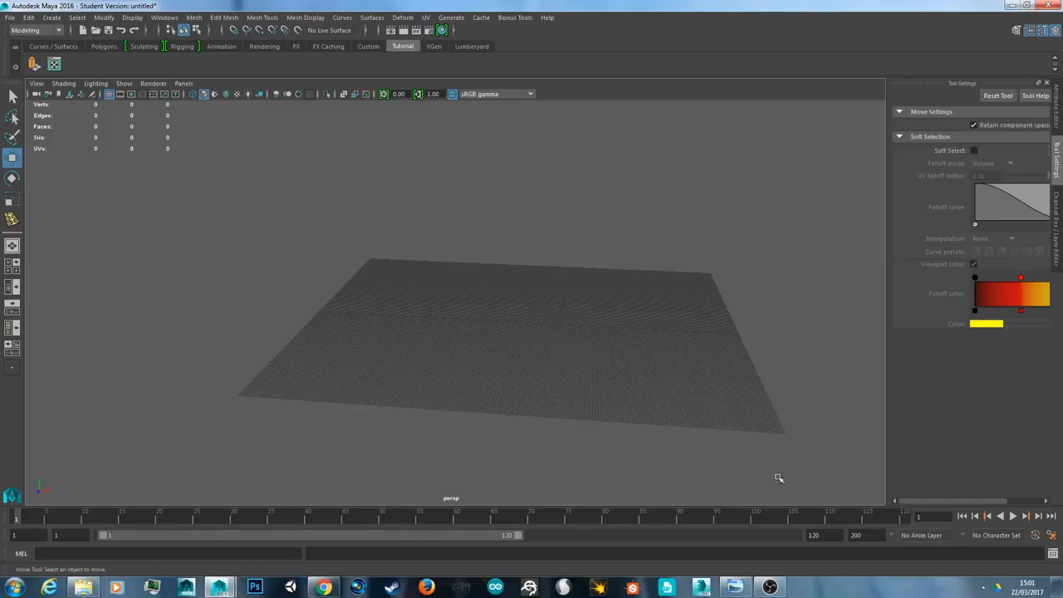